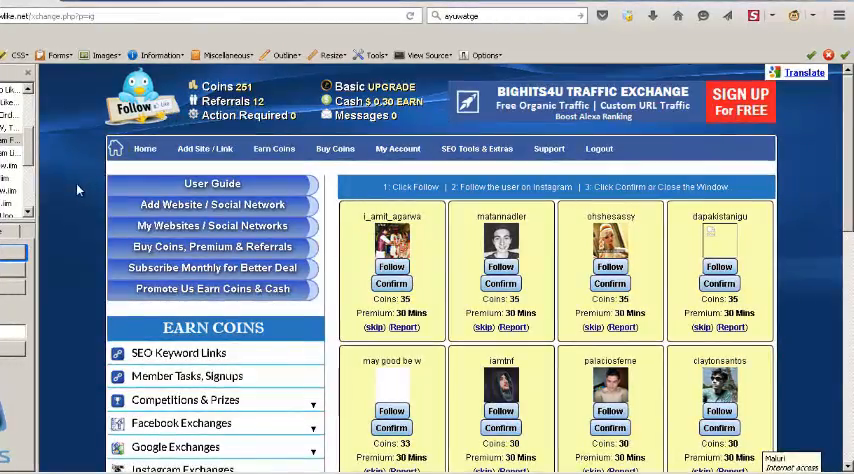
scroll(down, 3)
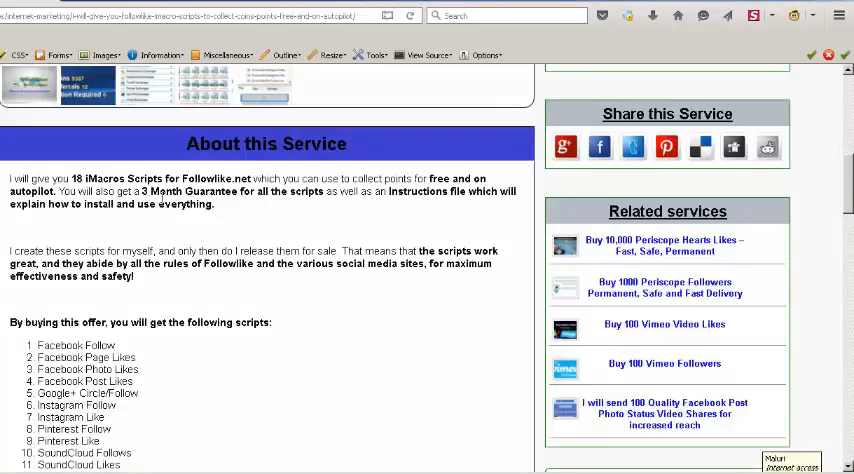
mouse_move(160, 195)
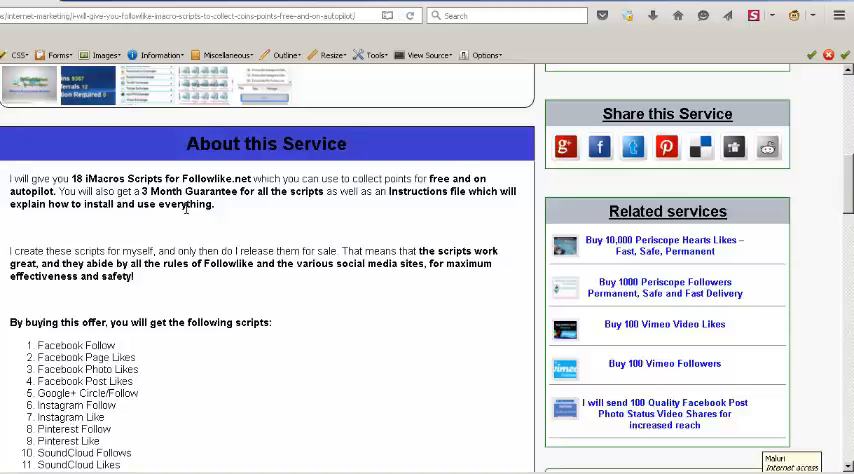
scroll(down, 3)
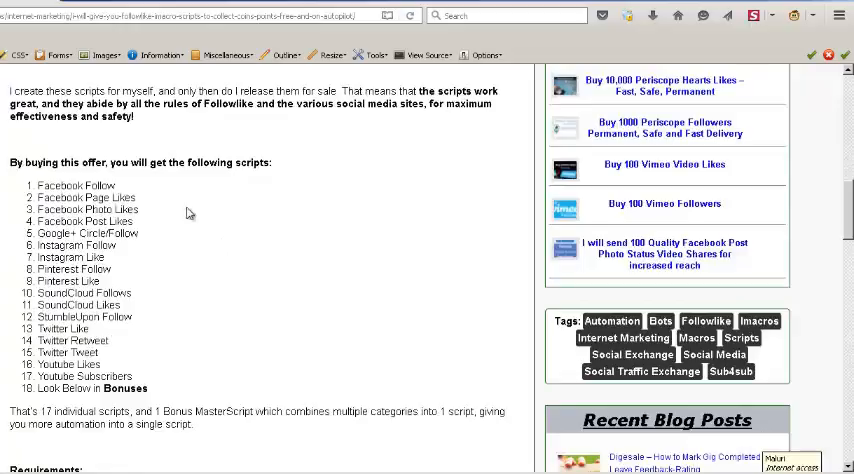
mouse_move(143, 196)
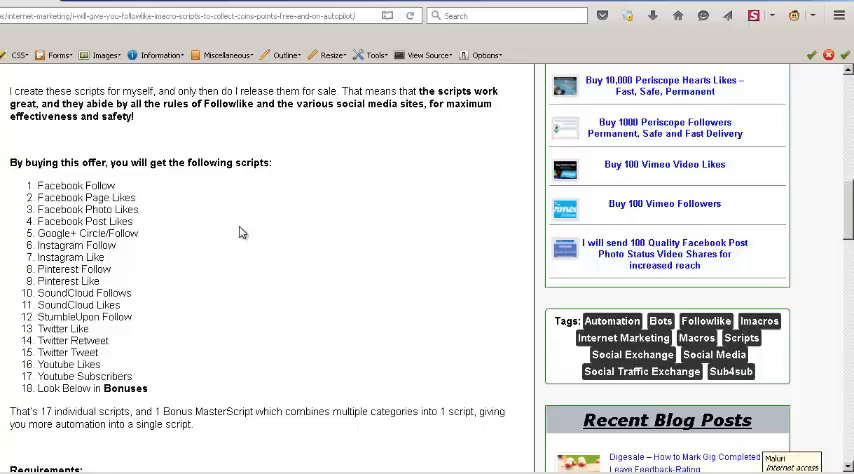
mouse_move(178, 256)
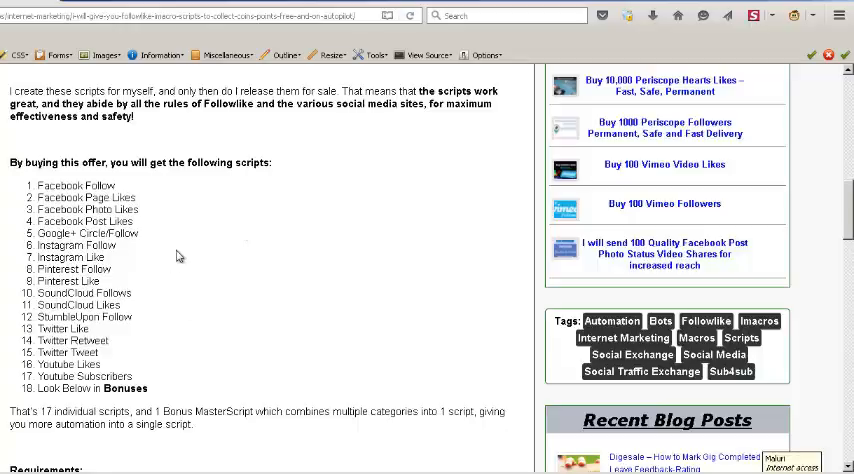
mouse_move(179, 257)
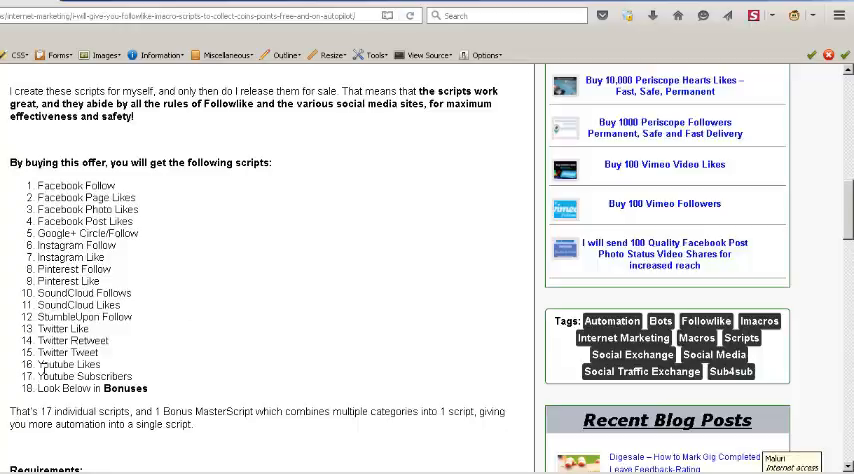
scroll(down, 3)
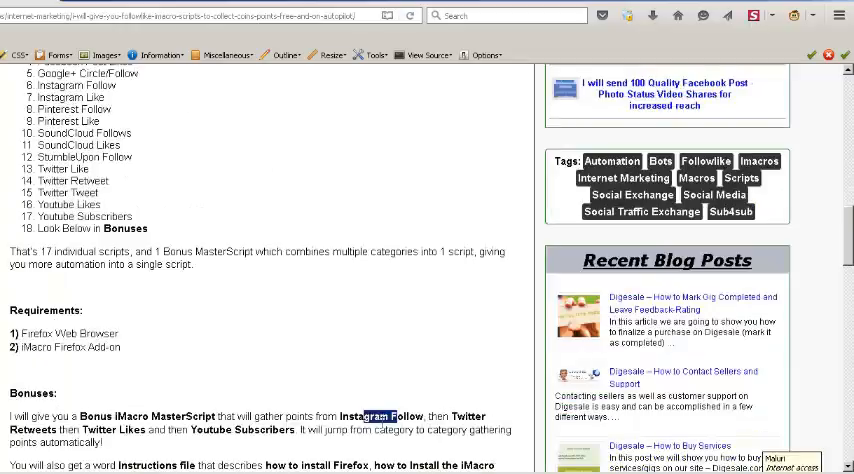
mouse_move(447, 408)
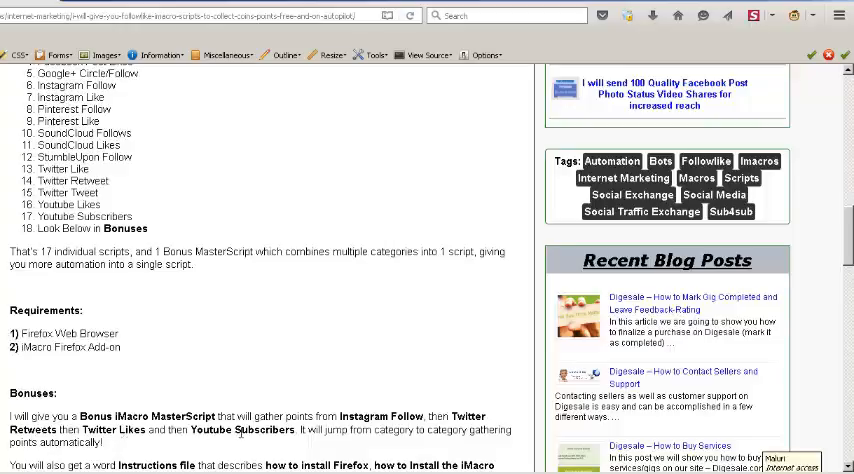
scroll(down, 3)
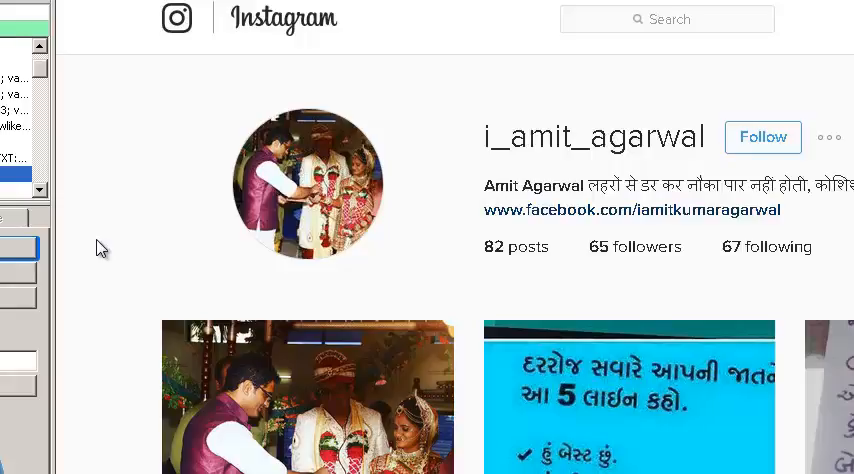
click(762, 137)
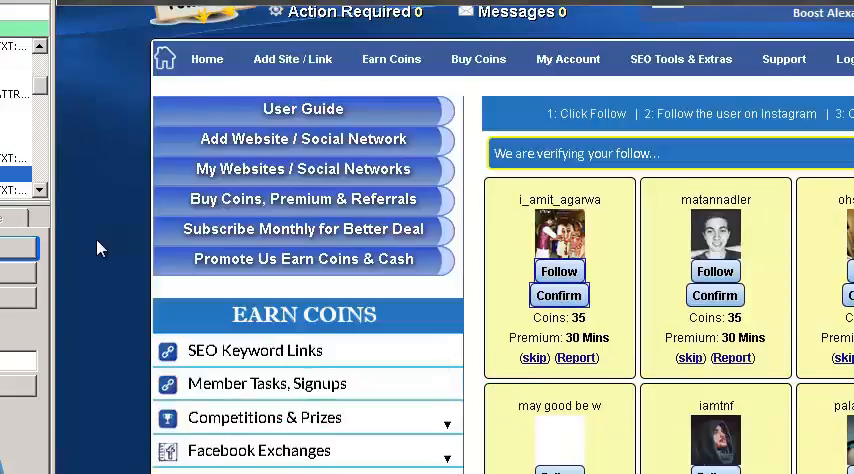
click(558, 295)
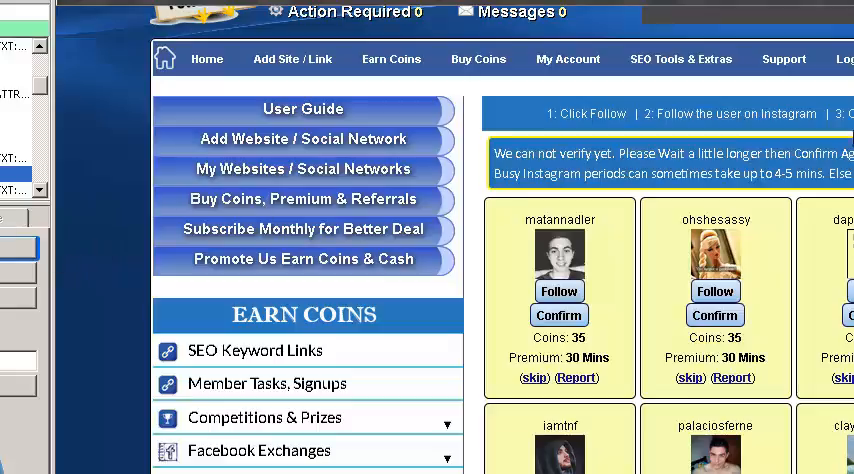
mouse_move(793, 193)
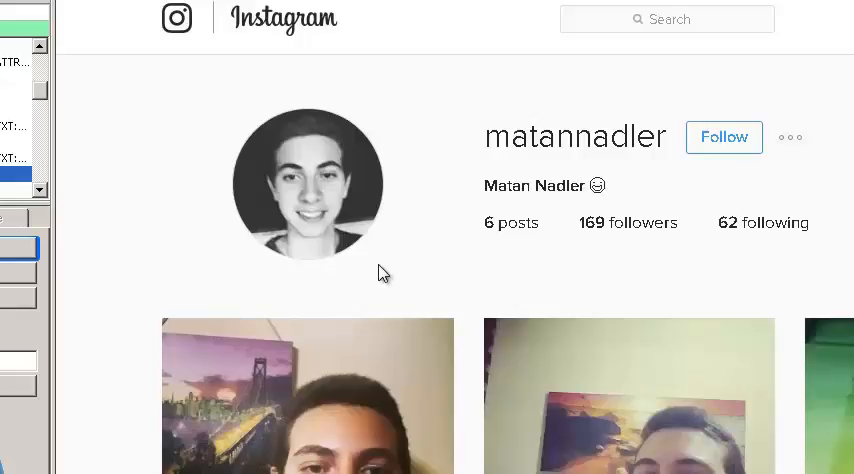
mouse_move(107, 213)
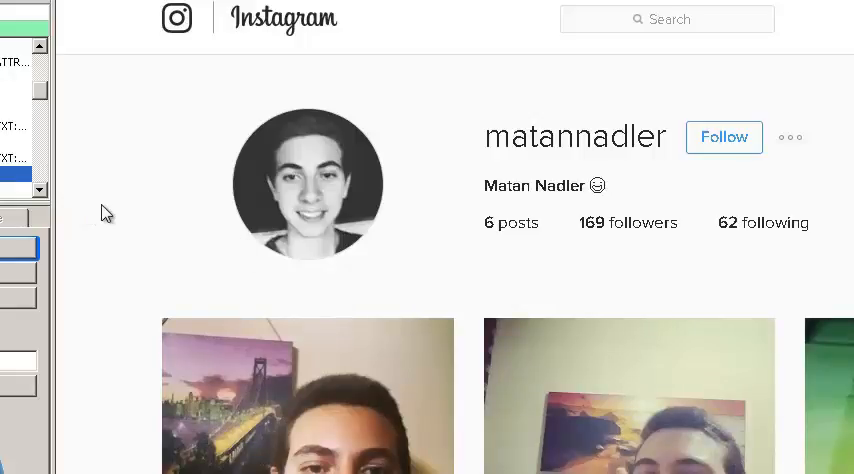
click(723, 137)
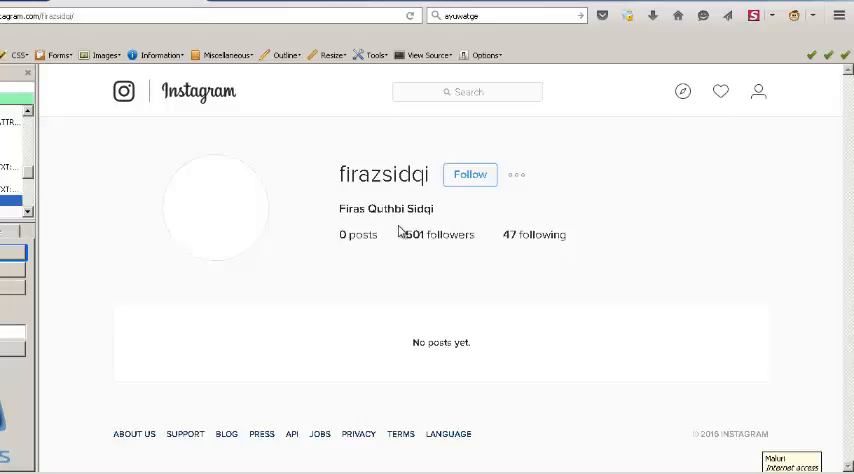
click(469, 174)
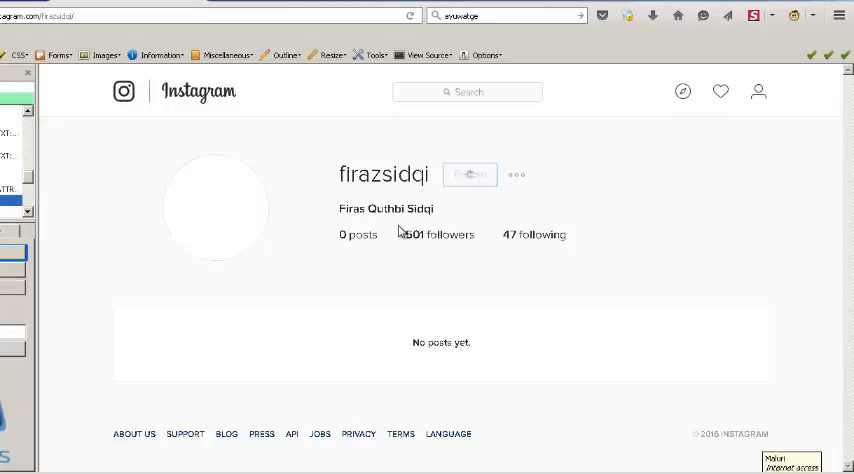
click(469, 174)
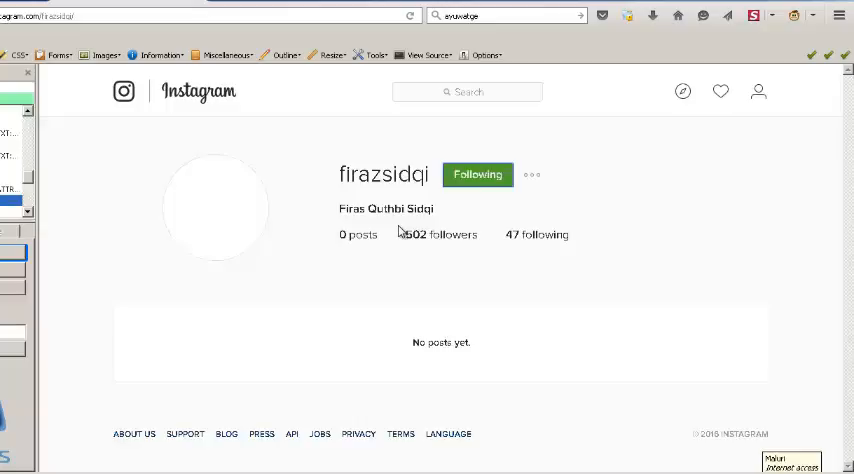
mouse_move(365, 282)
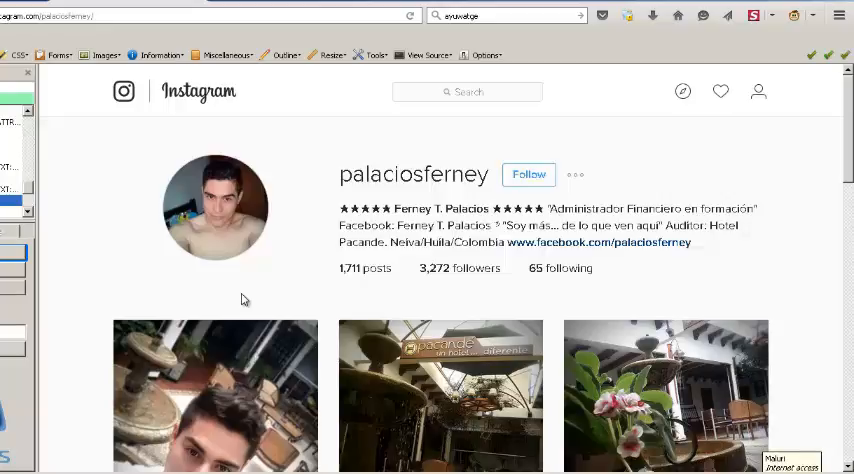
scroll(down, 3)
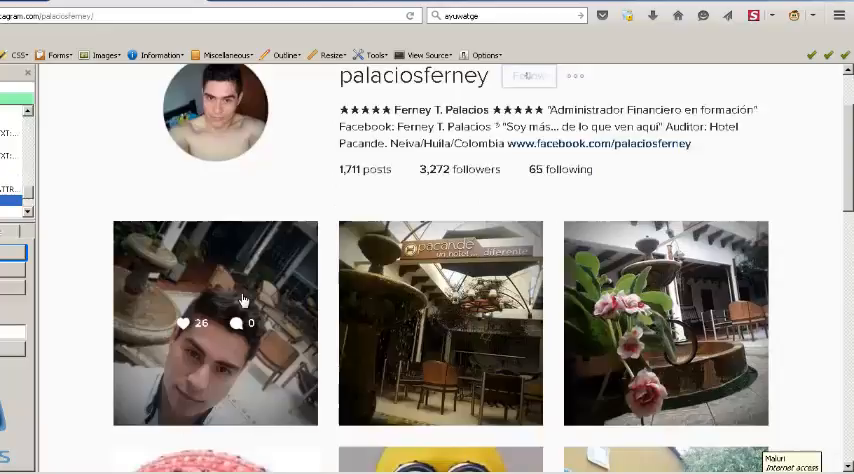
click(528, 76)
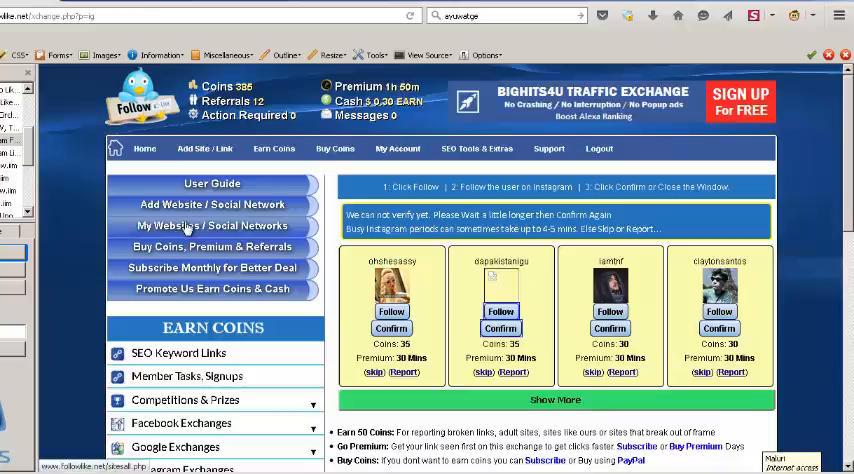
mouse_move(196, 232)
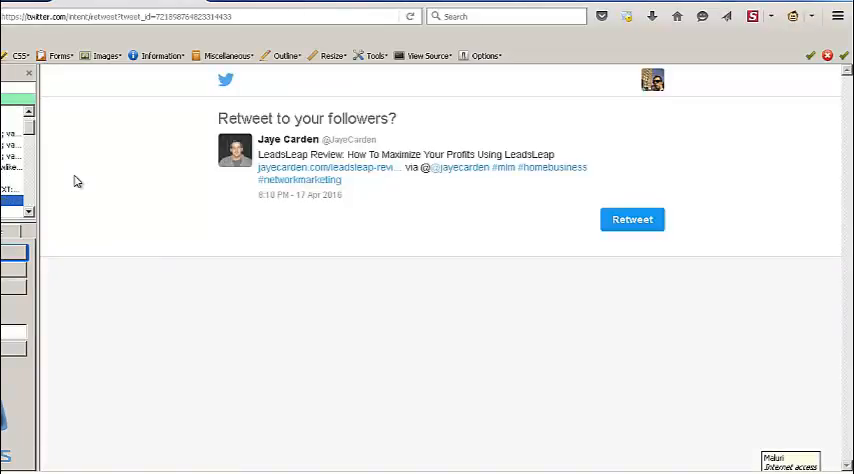
- Retweet the LeadsLeap review tweet, earning 35 coins for a 491 balance
click(632, 219)
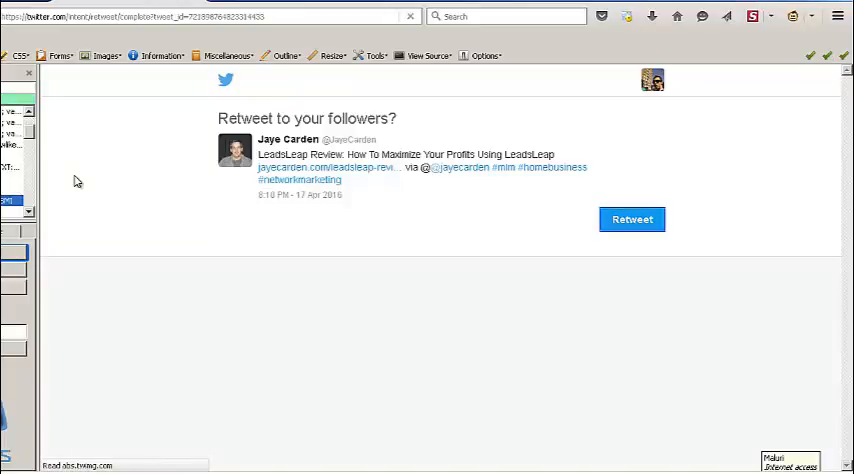
click(632, 219)
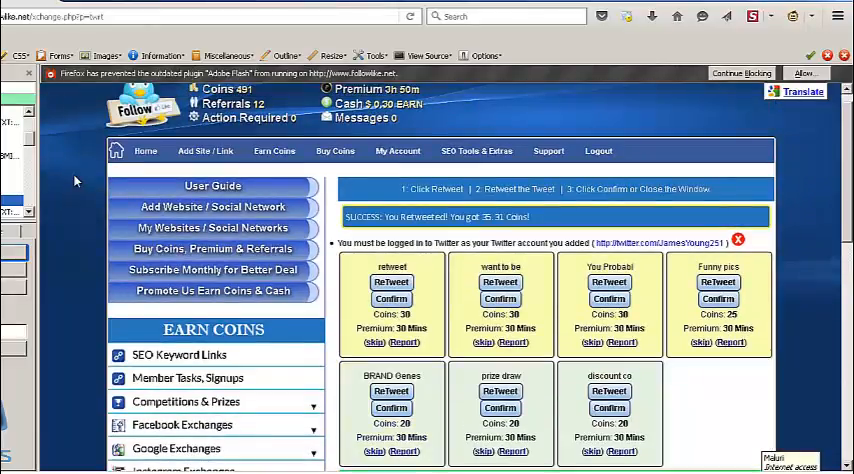
click(802, 91)
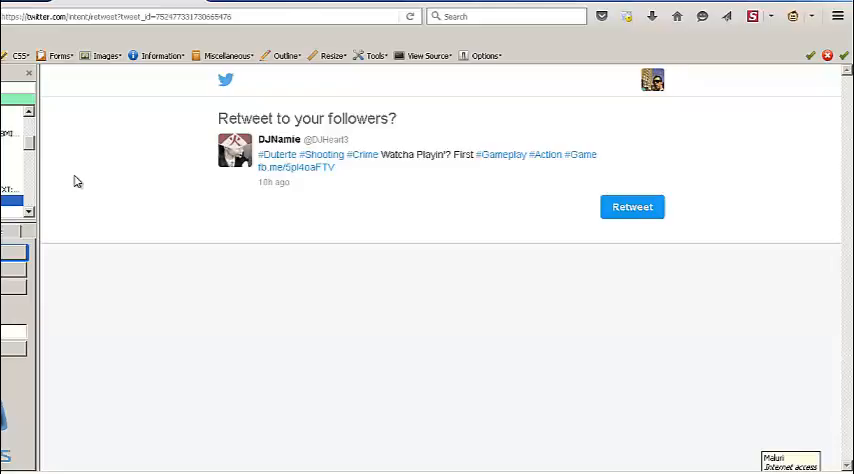
click(632, 207)
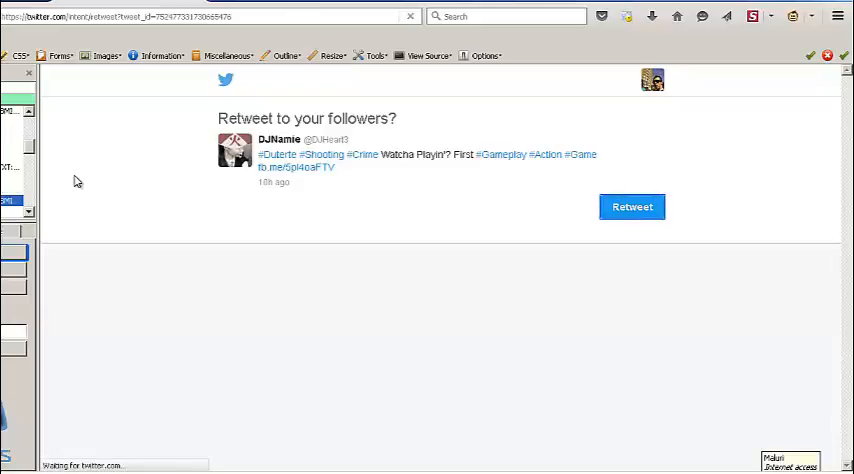
click(631, 207)
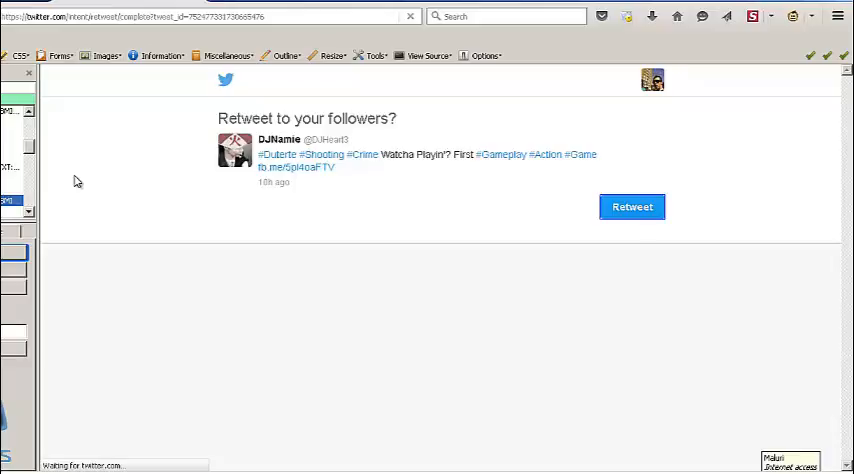
click(632, 207)
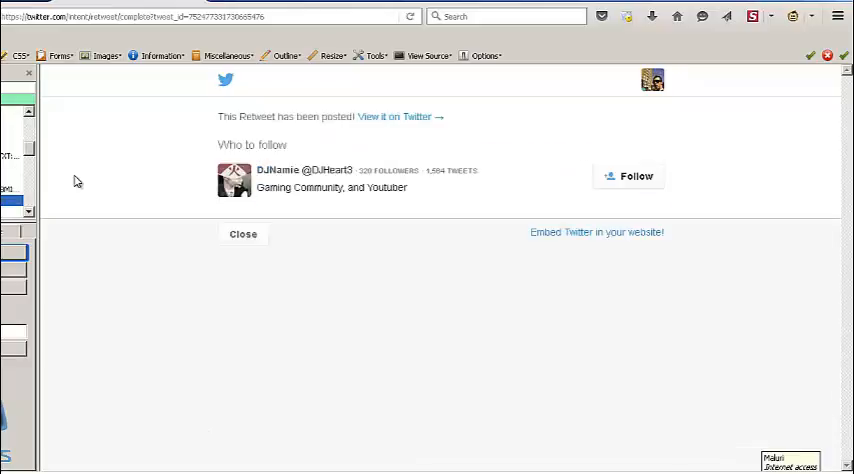